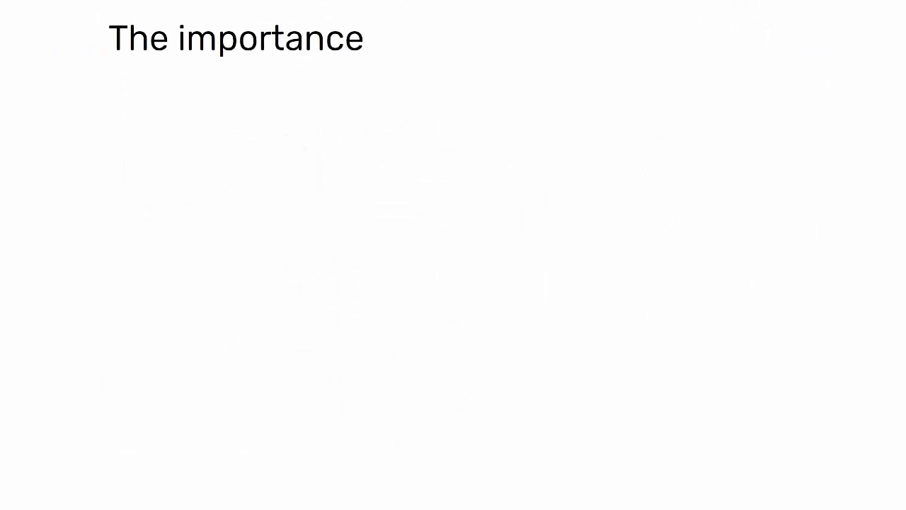
type("of cross-functional teams")
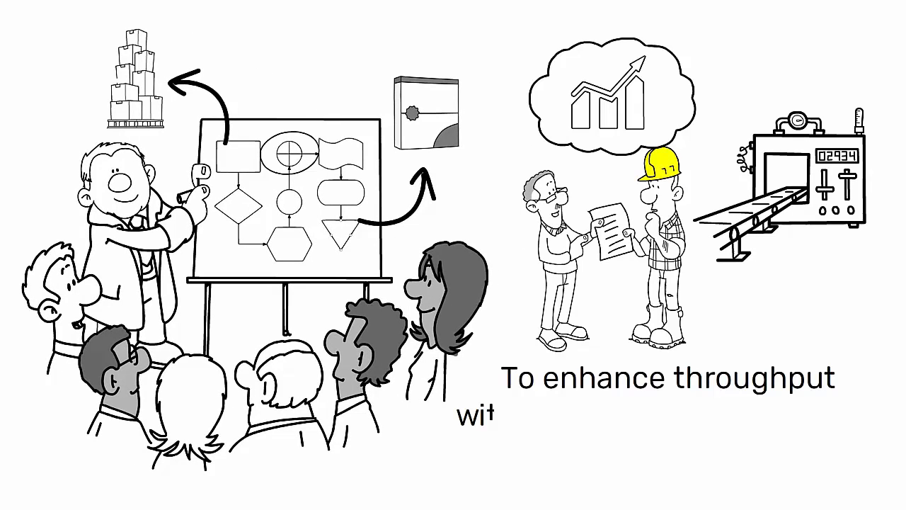
type("without compromising quality or increasing")
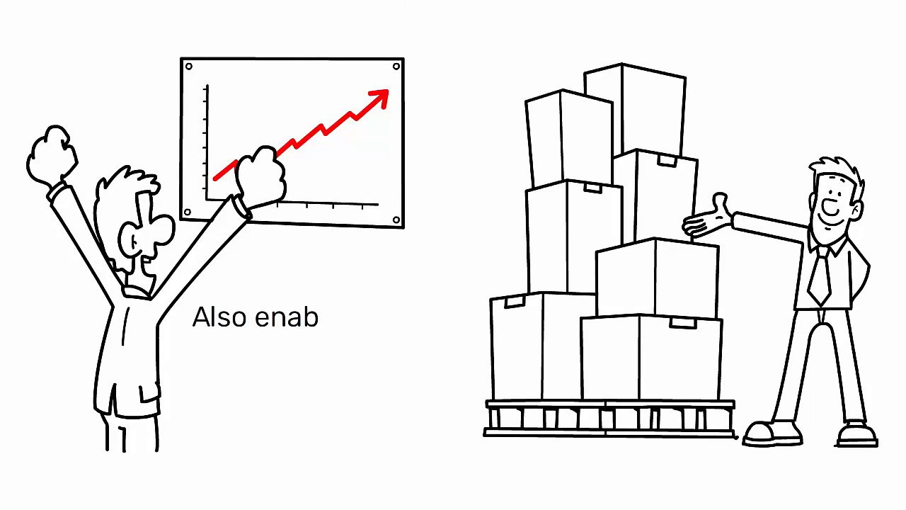
type("les a more agile response to chan")
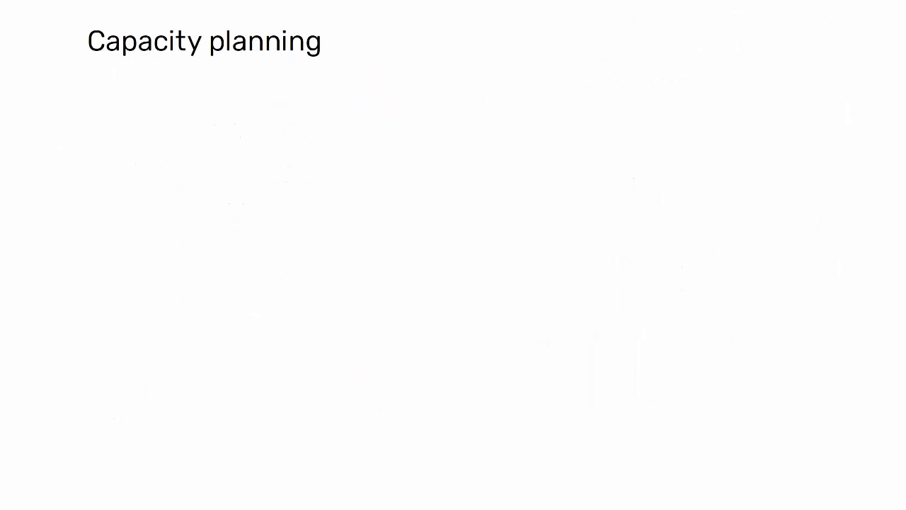
type("in a lean manufacturing environme")
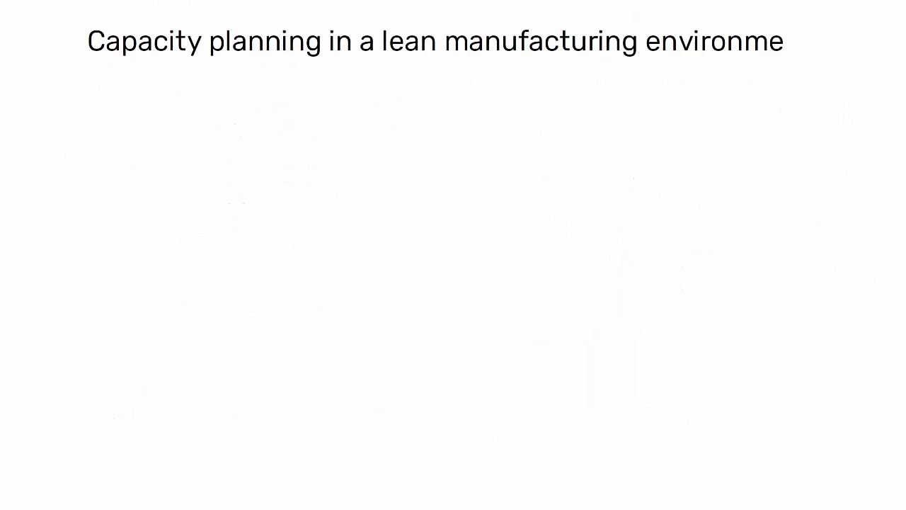